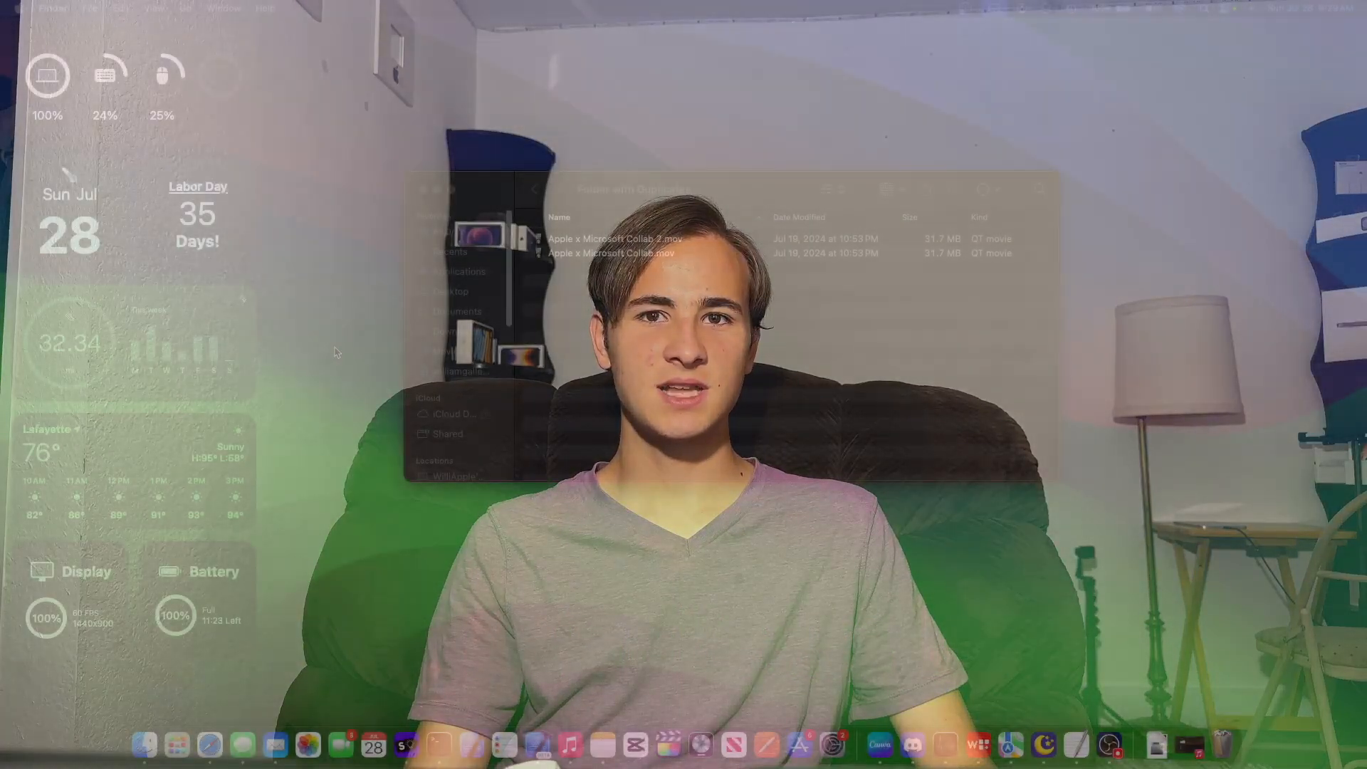
Launch Cisdem Duplicate Finder to reach its empty start window.
click(610, 252)
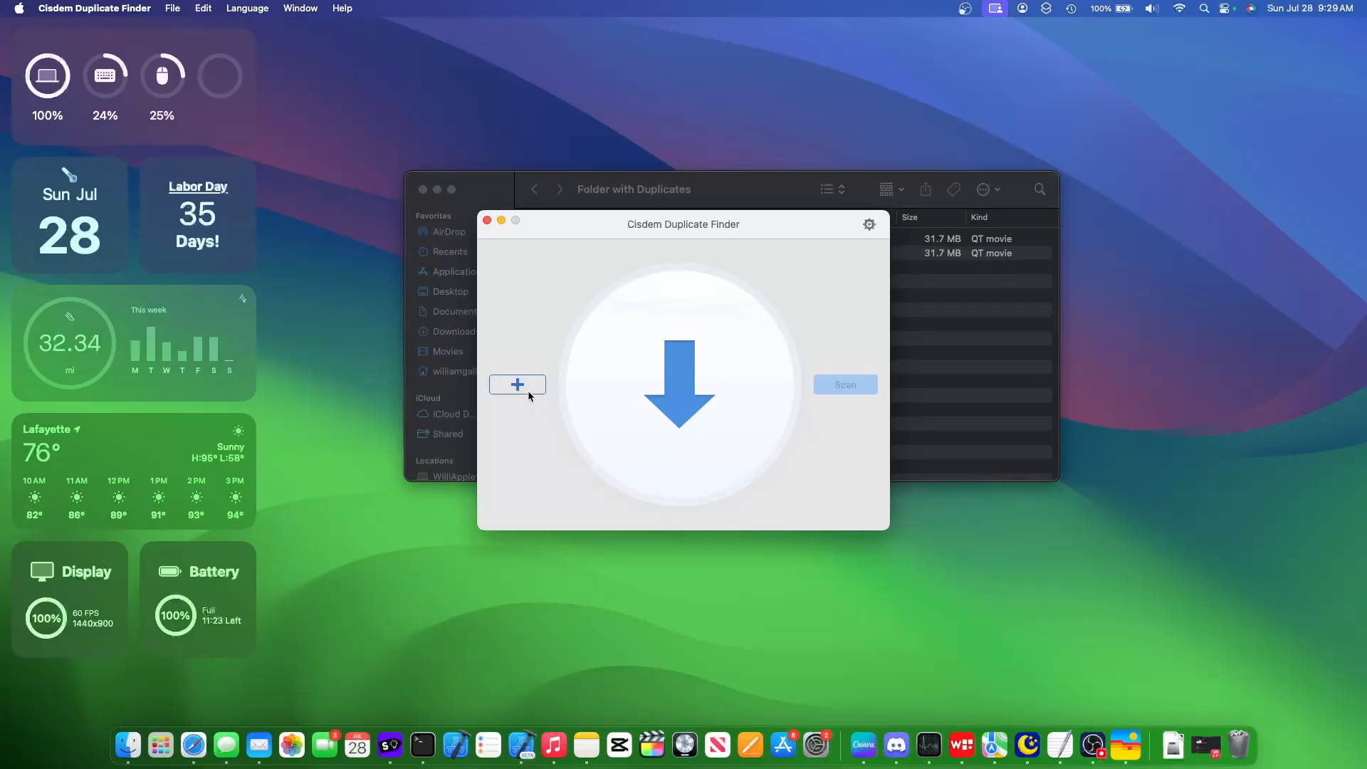
Scan the Desktop's Folder with Duplicates and delete the duplicate Apple x Microsoft Collab movie.
click(517, 384)
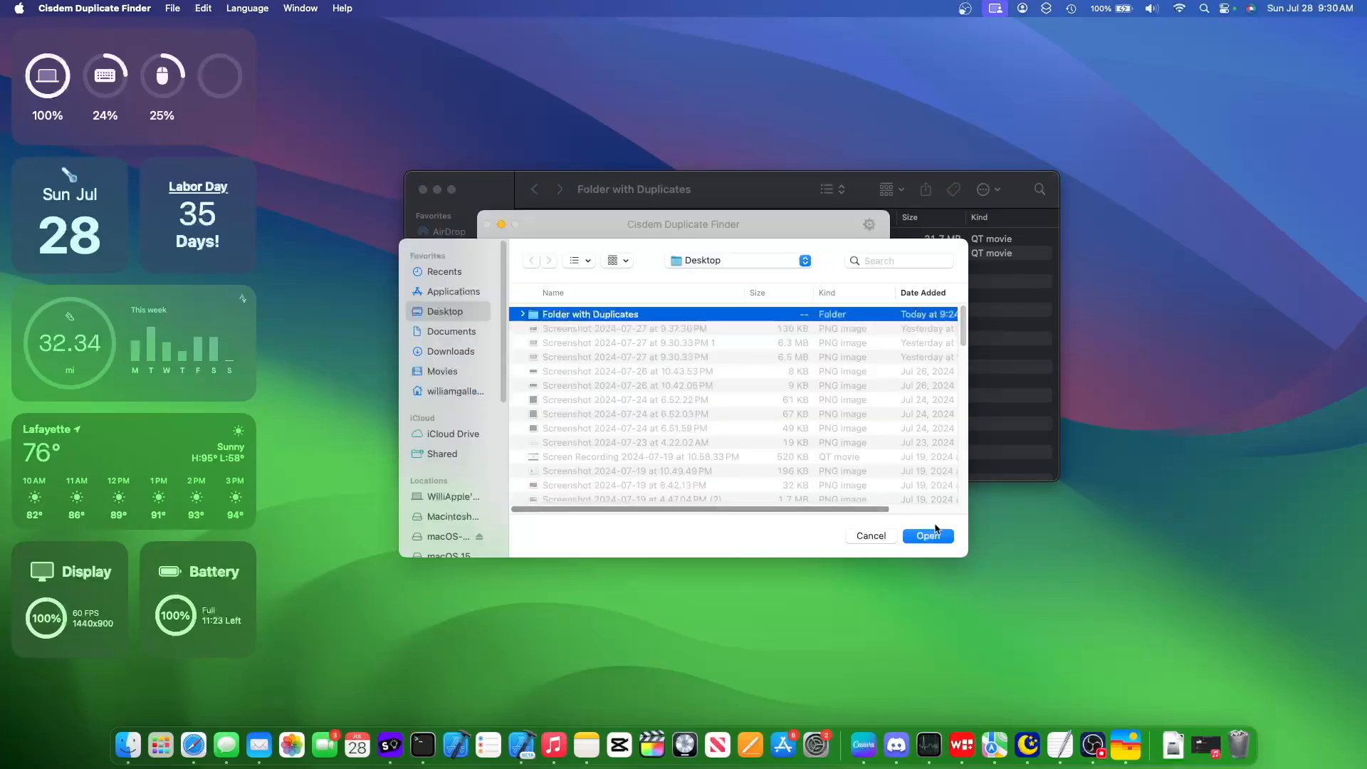
click(928, 535)
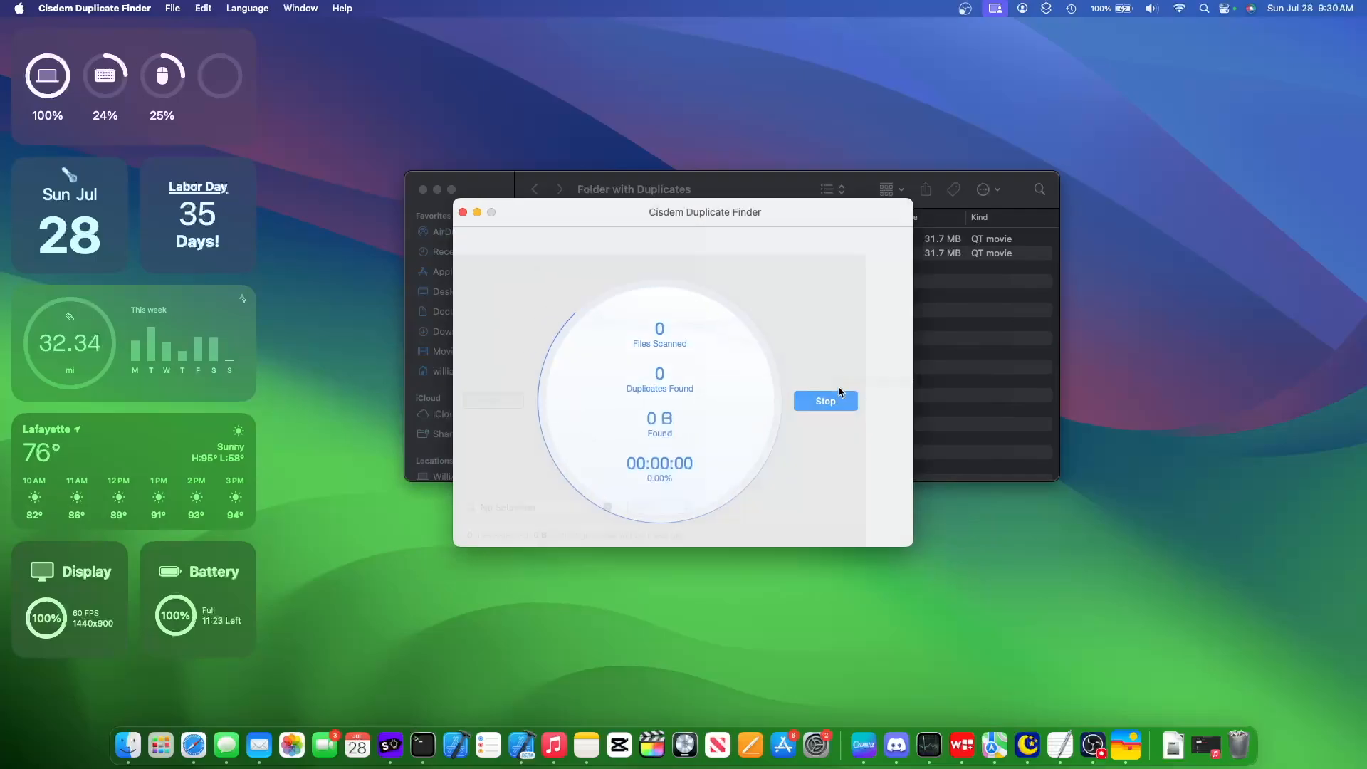
click(824, 401)
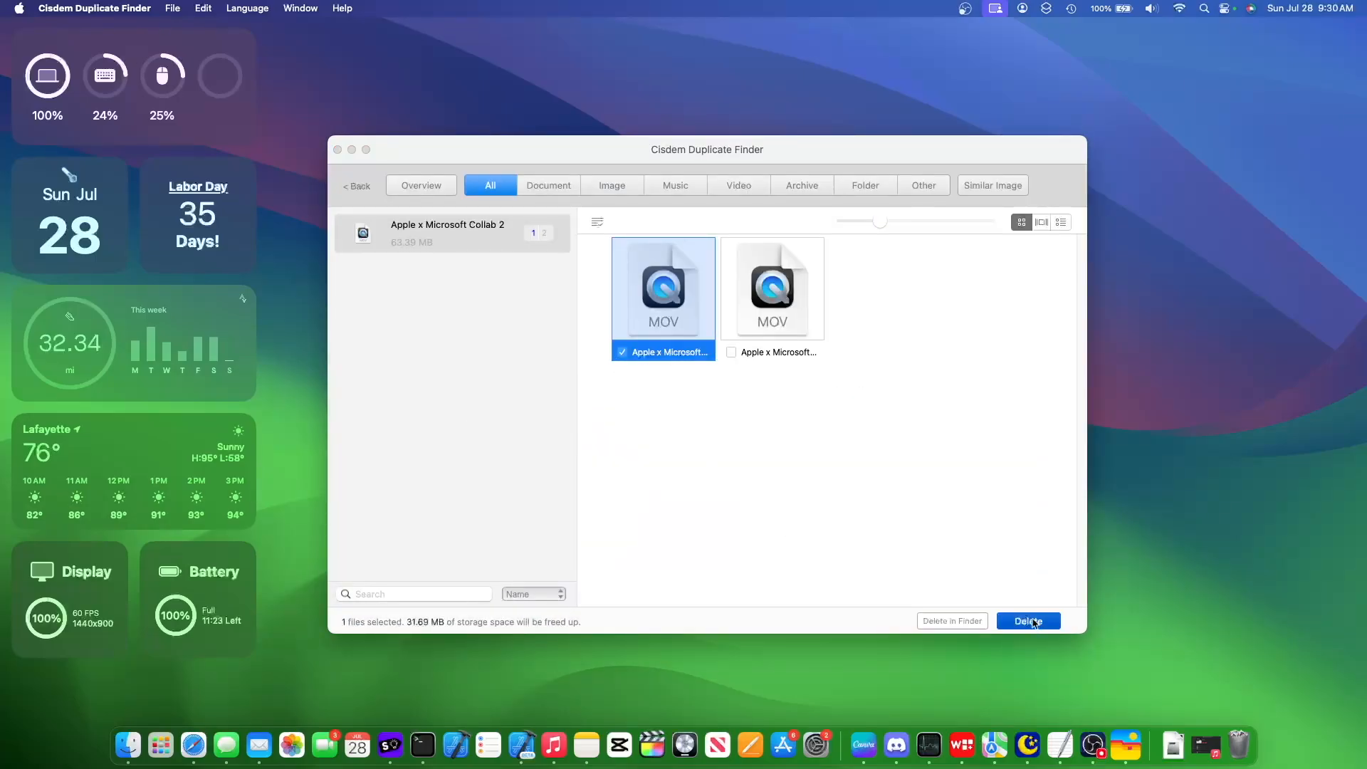
click(1028, 621)
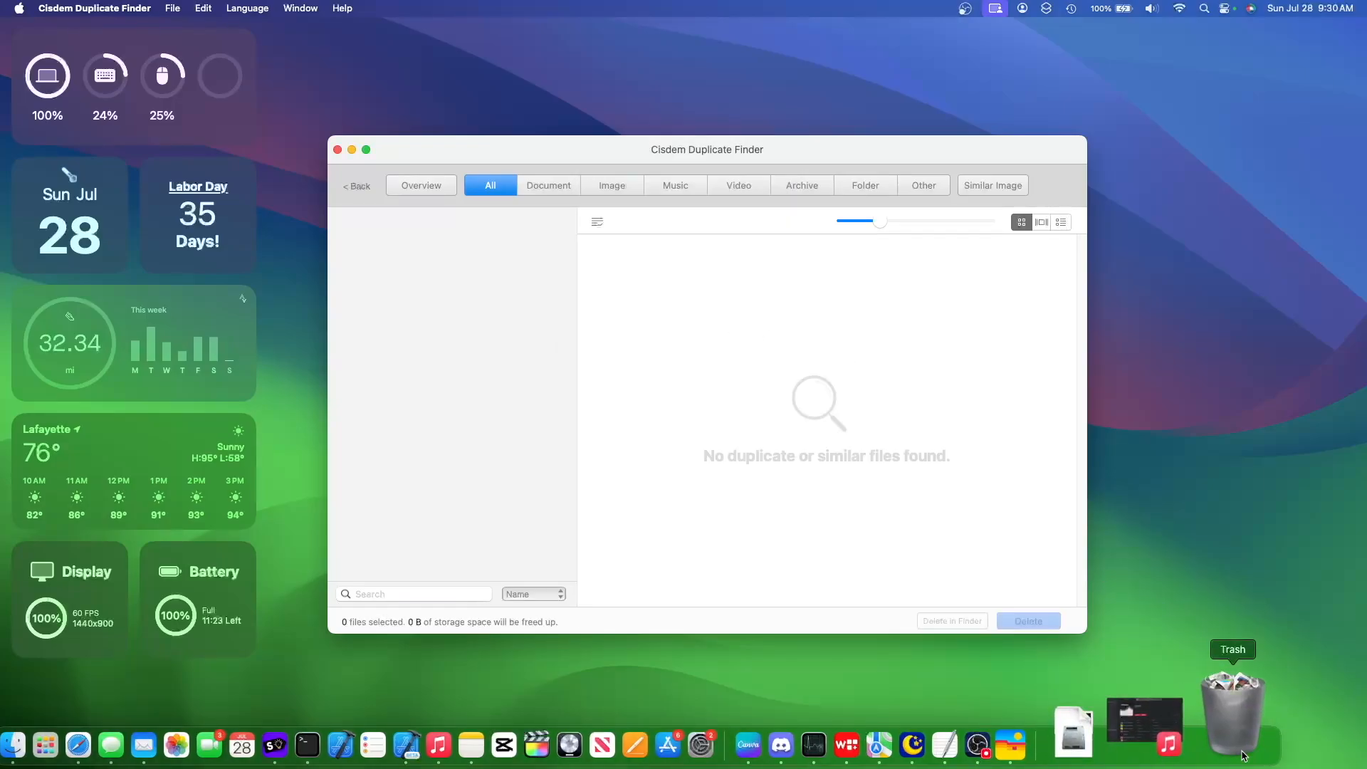
Empty the Trash from the Dock and confirm permanent erasure.
right_click(1233, 711)
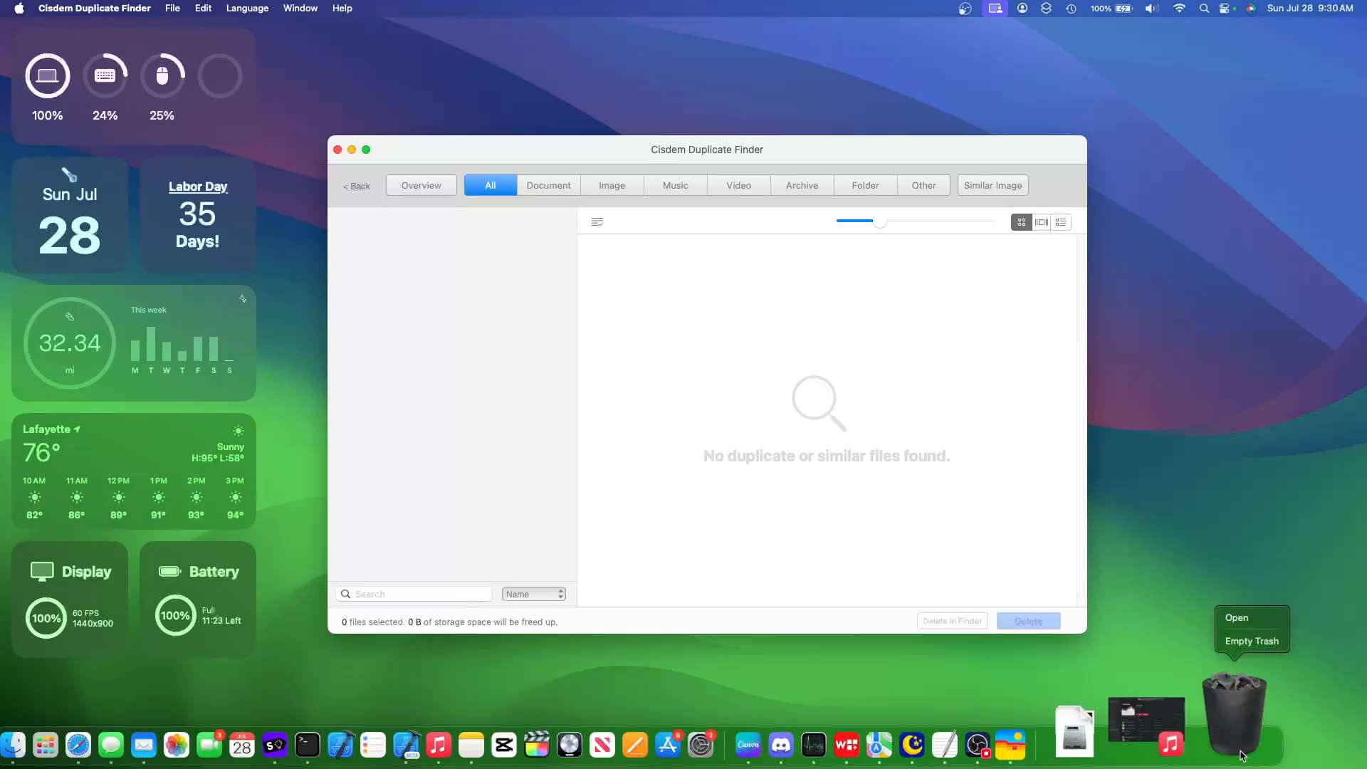
click(1251, 641)
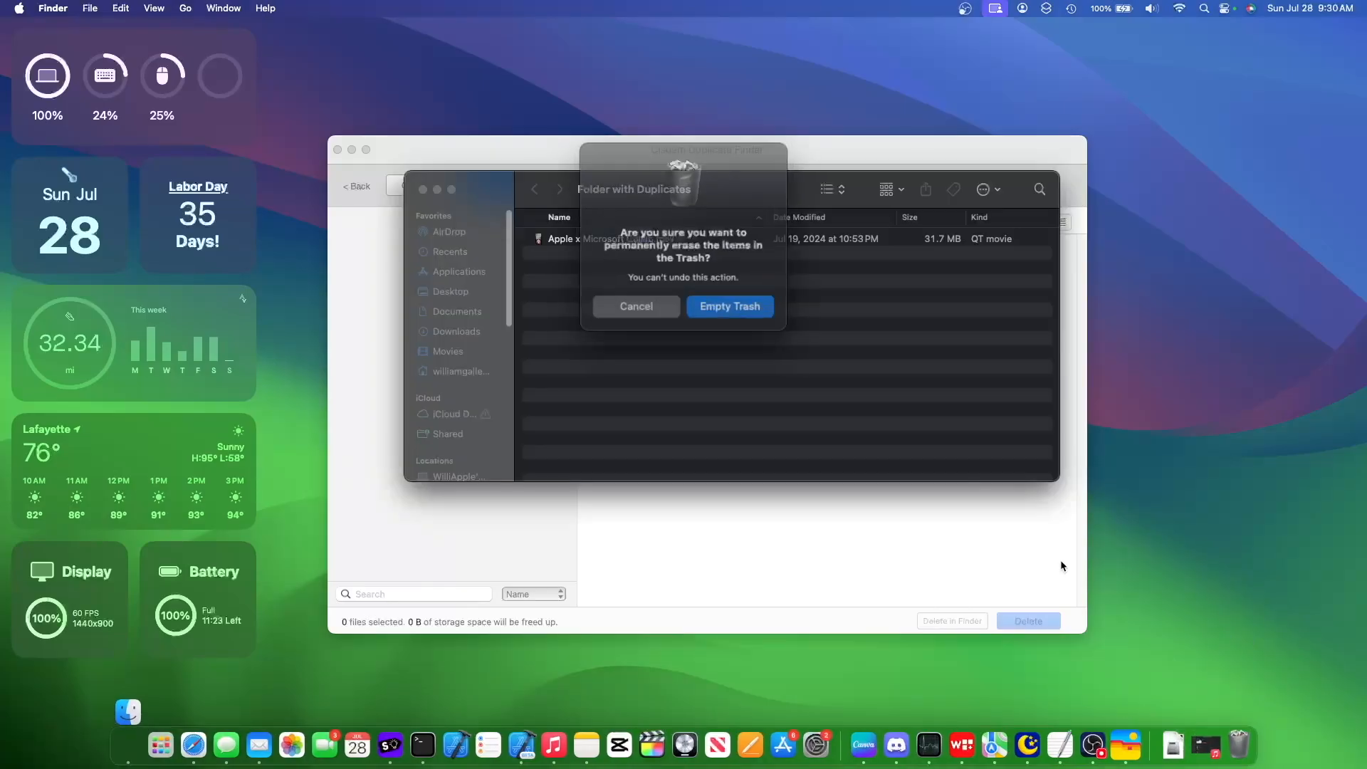
click(636, 306)
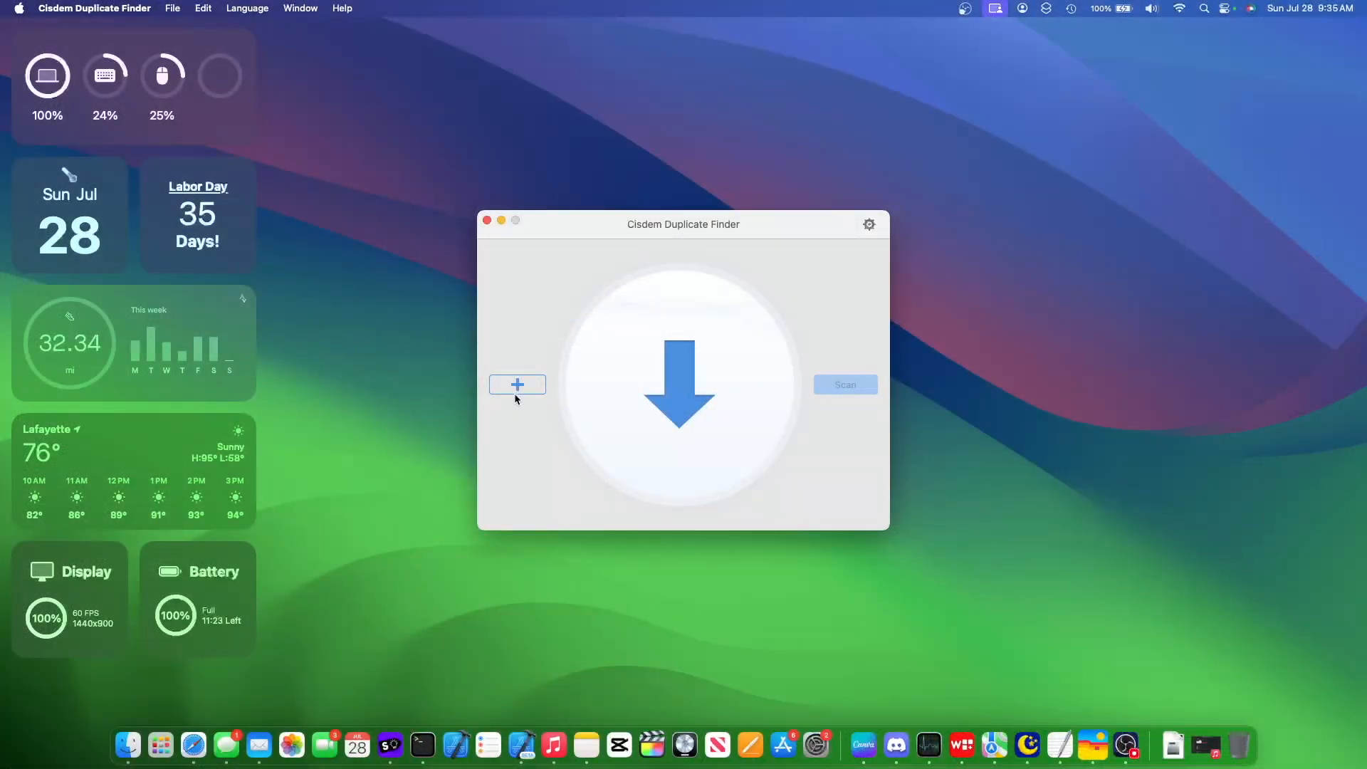
Add the user home folder as the scan target and open the scan settings.
click(517, 384)
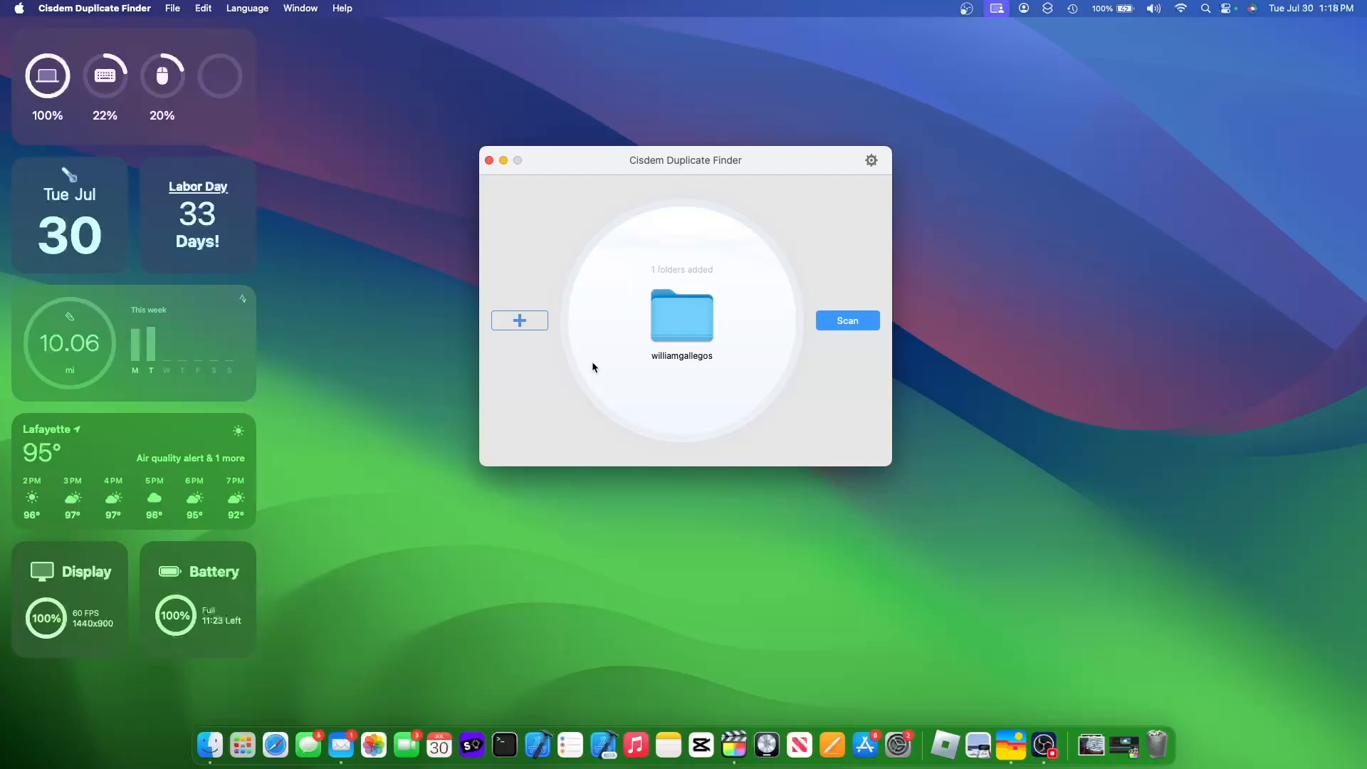
click(871, 161)
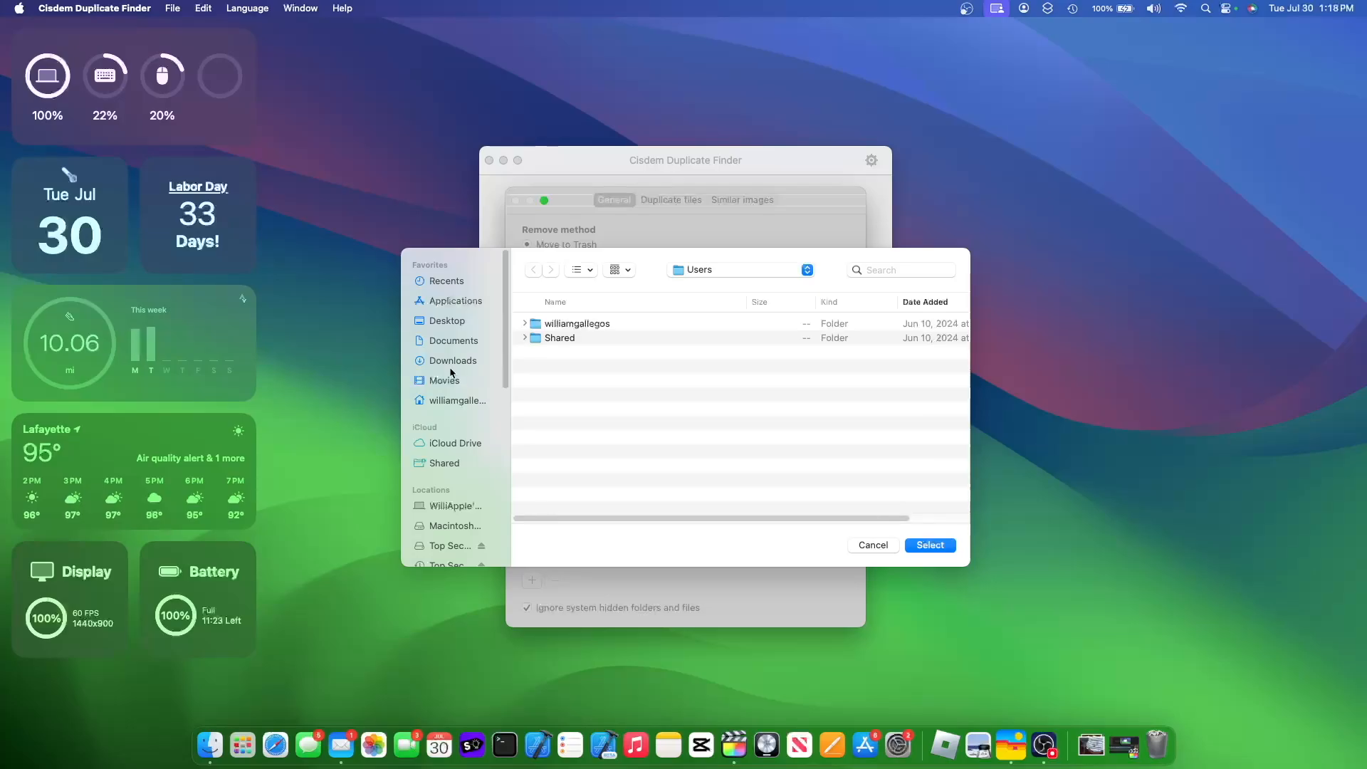
Ignore the Downloads folder and .app files, and adjust the minimum and maximum file size limits.
click(929, 545)
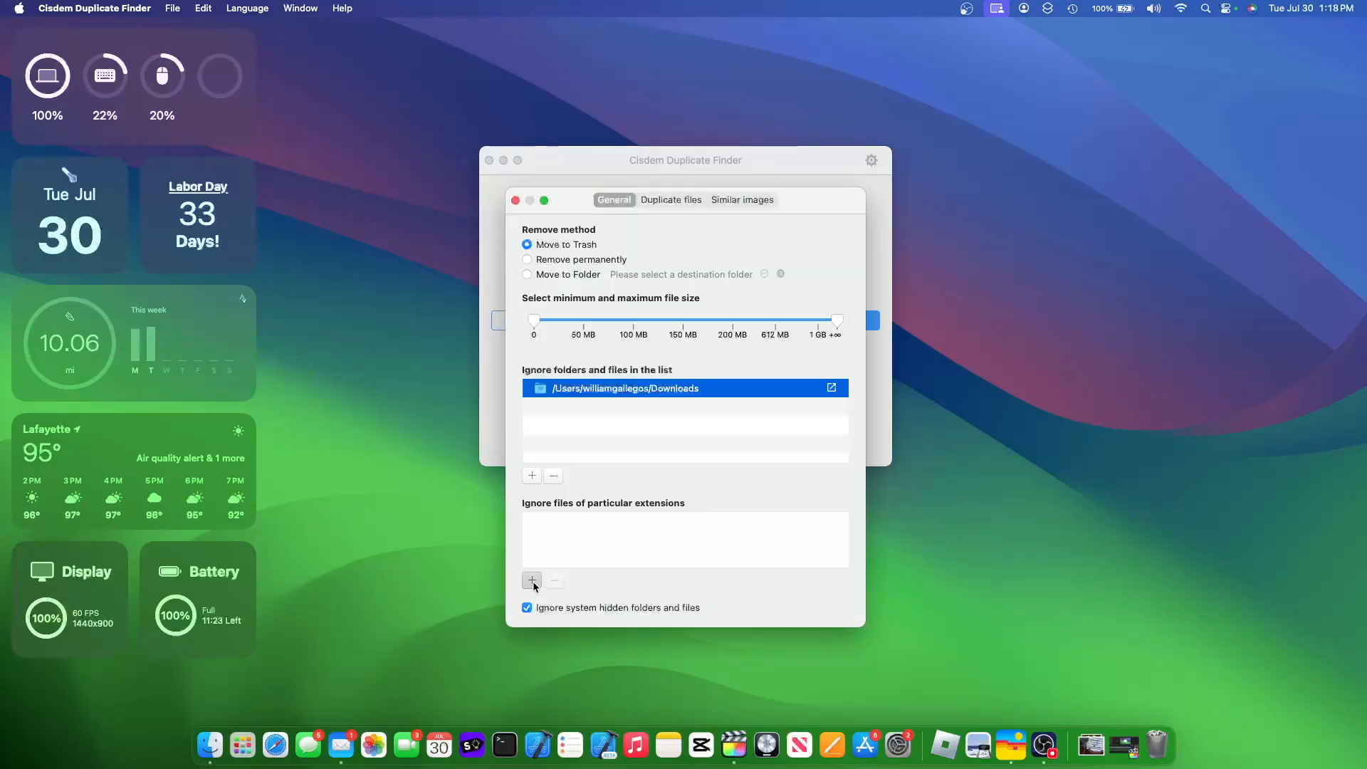
click(532, 580)
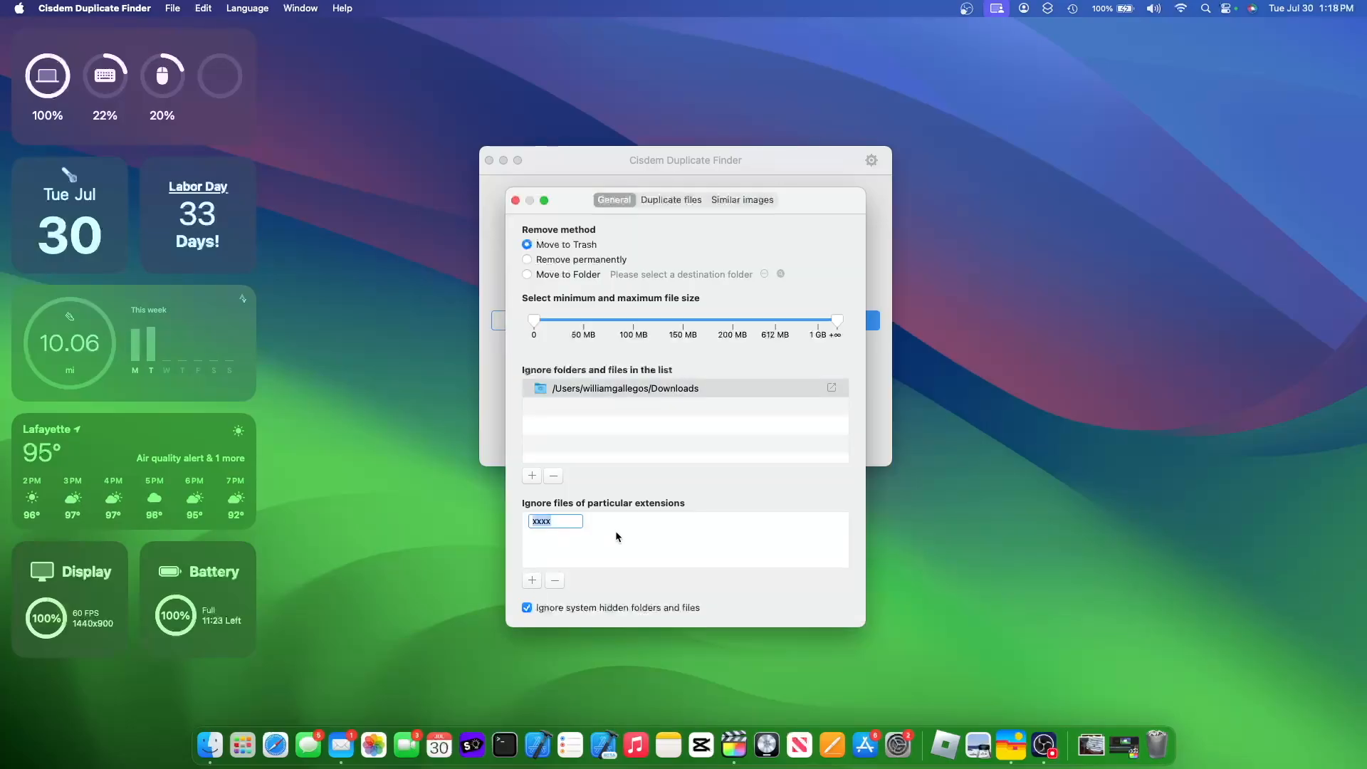
text(.app)
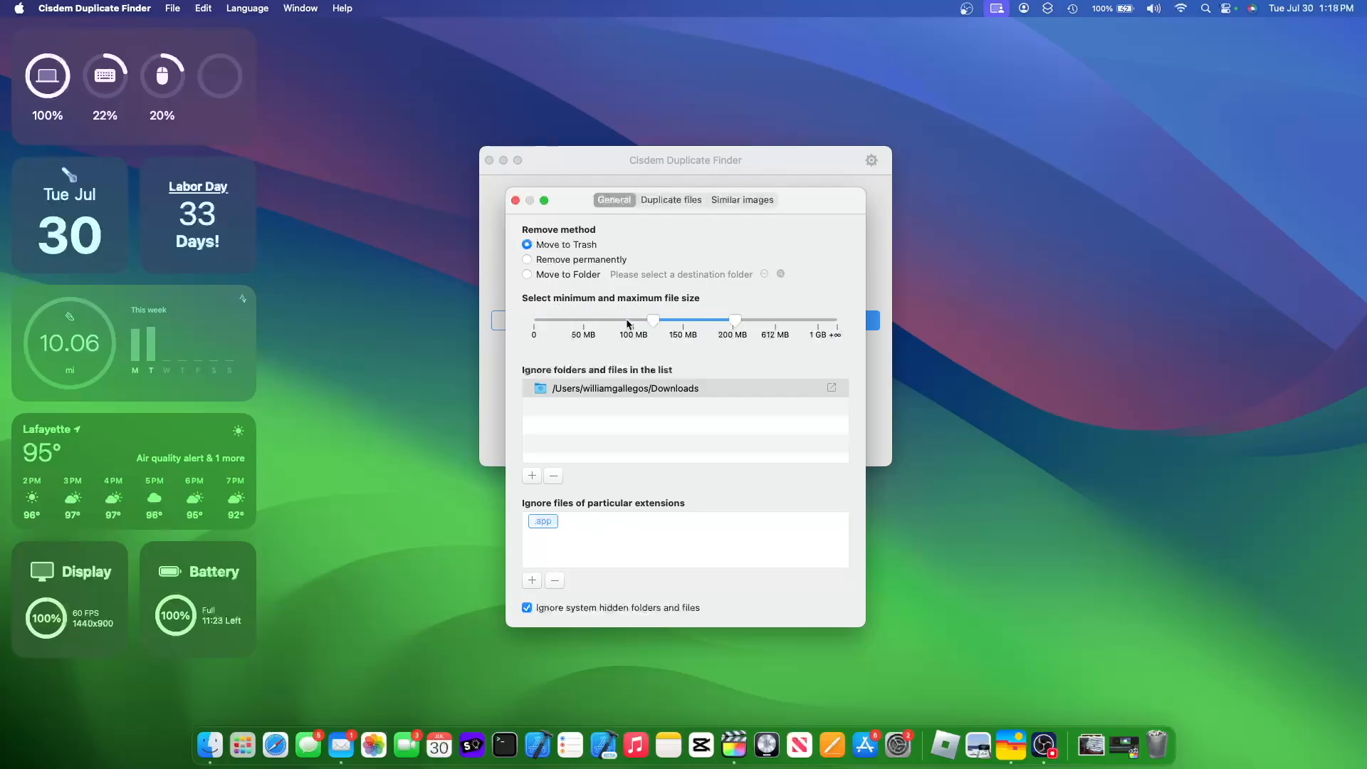
drag(735, 319, 838, 319)
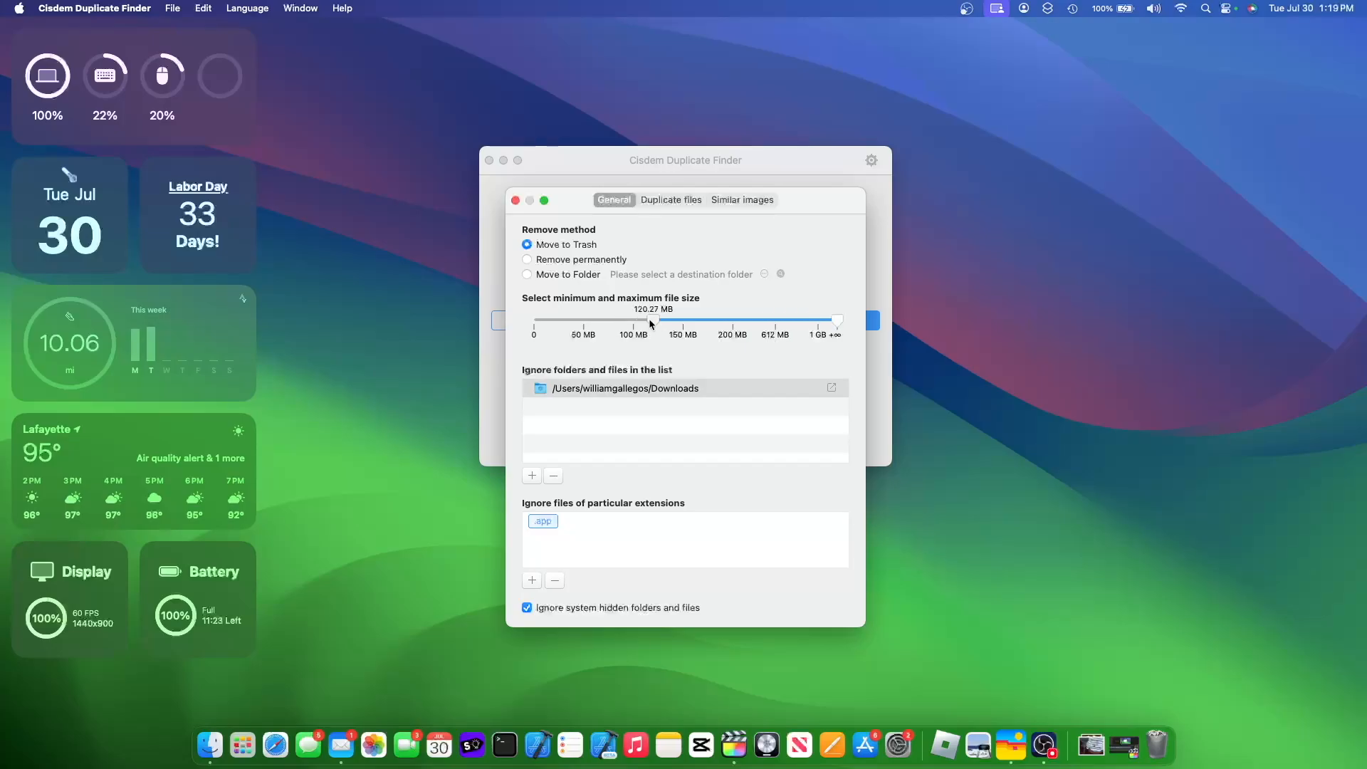
drag(650, 322, 816, 323)
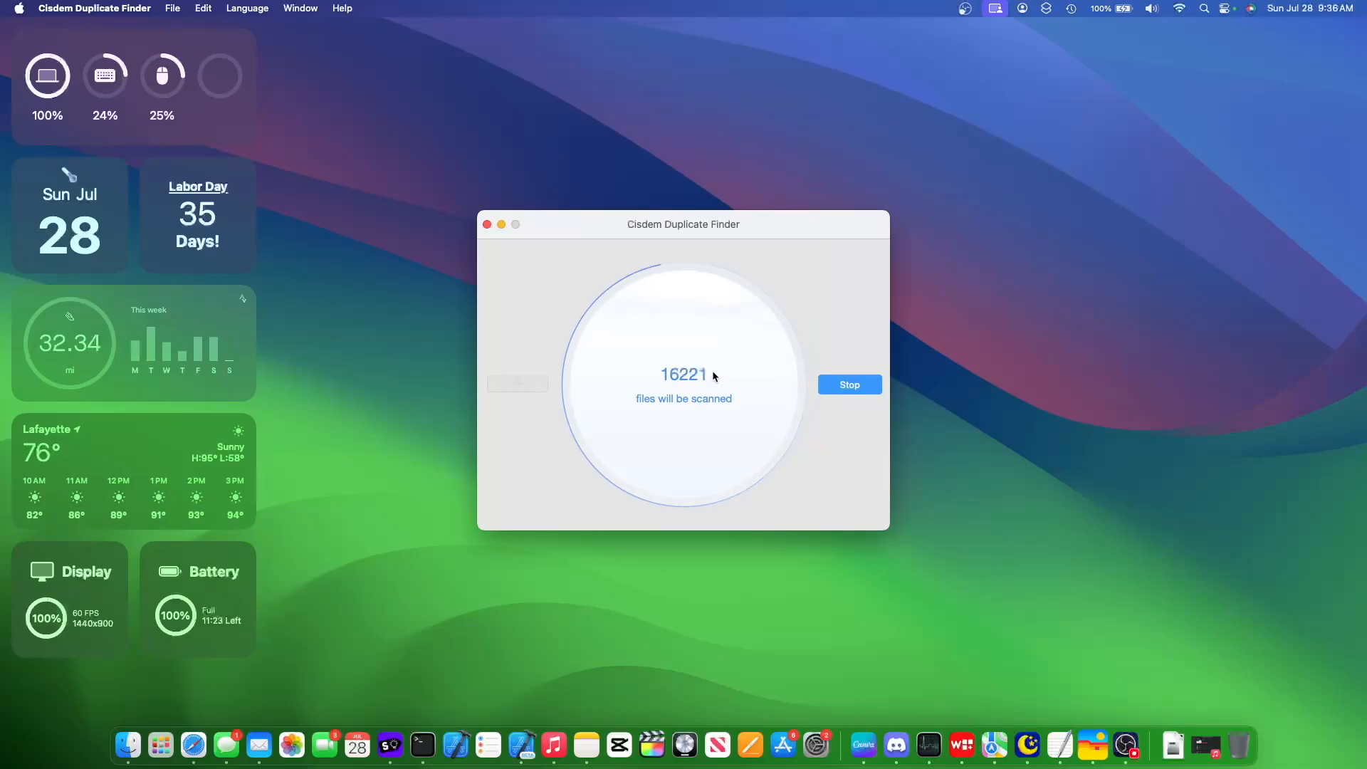
mouse_move(722, 447)
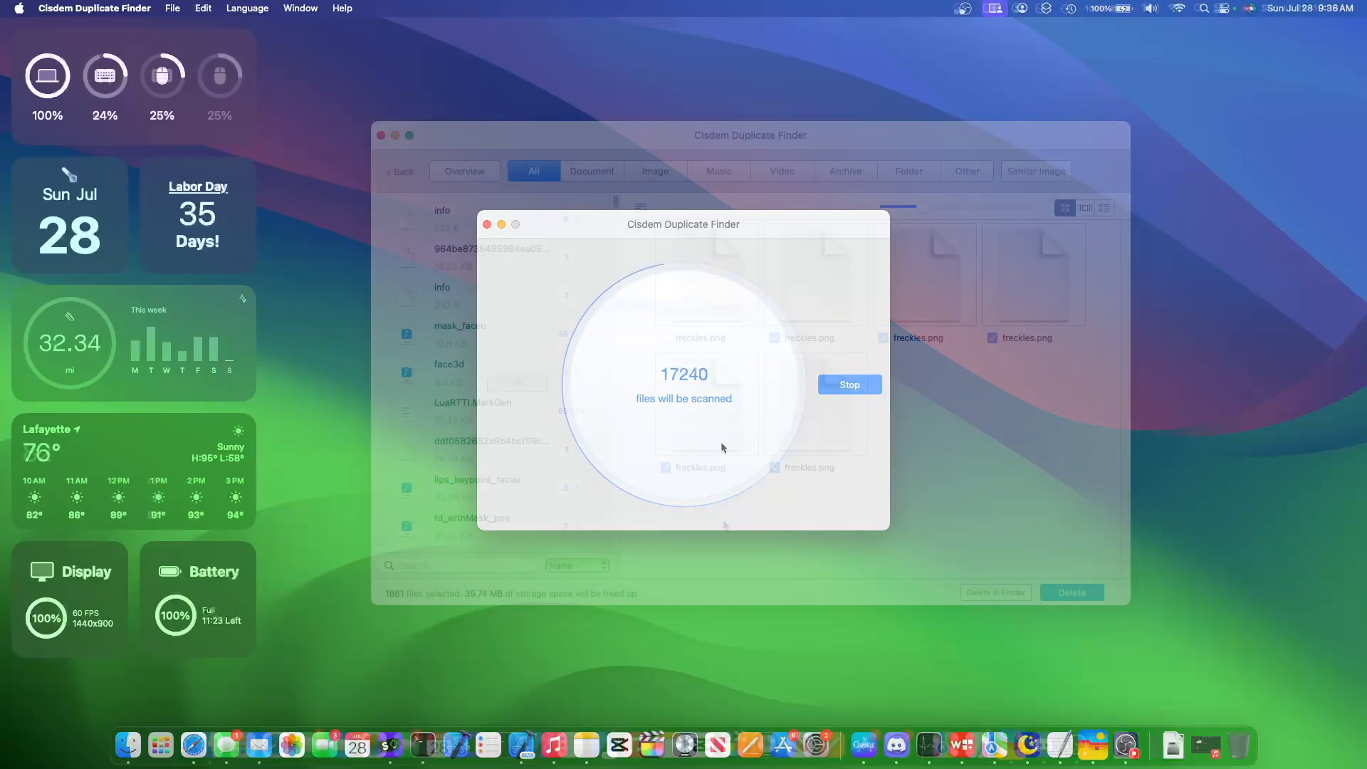
Scan the home folder, listing duplicates with 1861 files selected, freeing 39.74 MB.
click(847, 385)
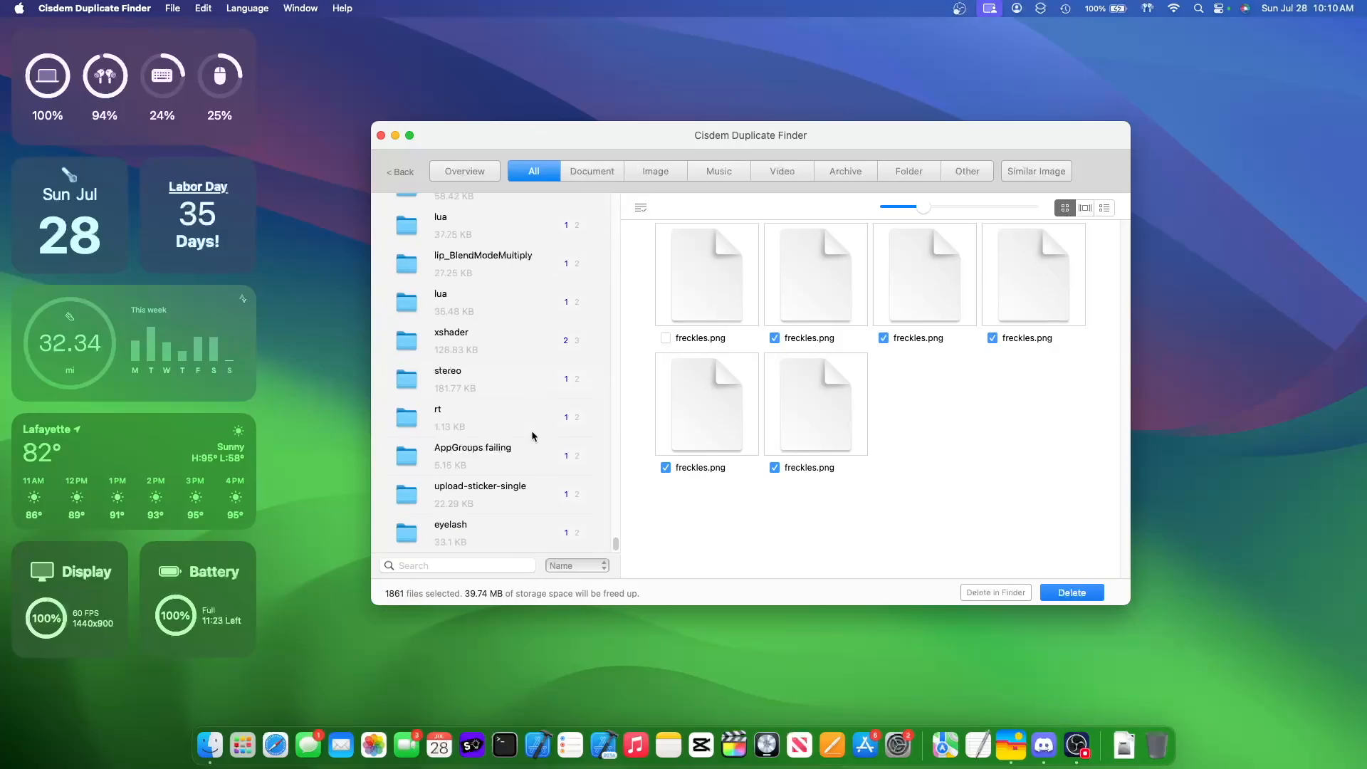
Delete the 1861 marked duplicates, confirm with YES, and bring up the Trash menu.
click(1072, 592)
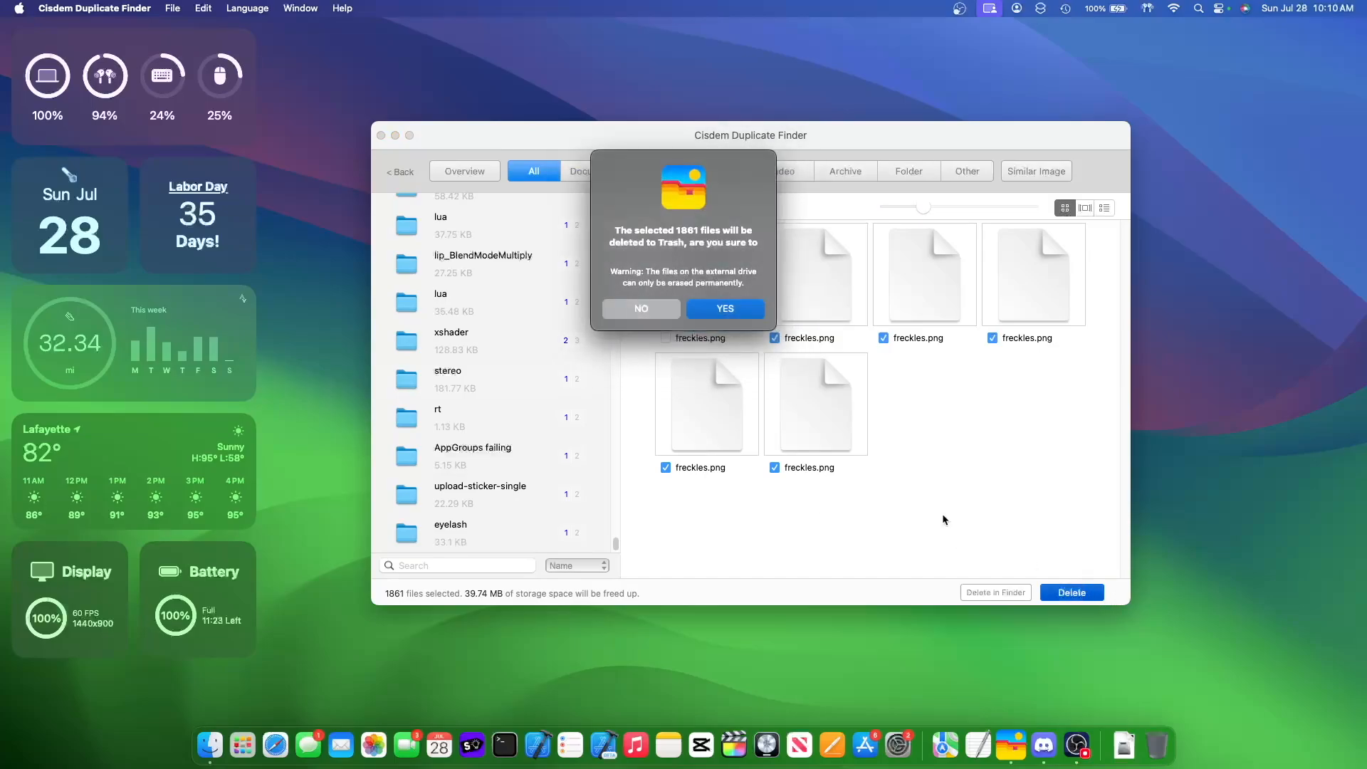
click(724, 308)
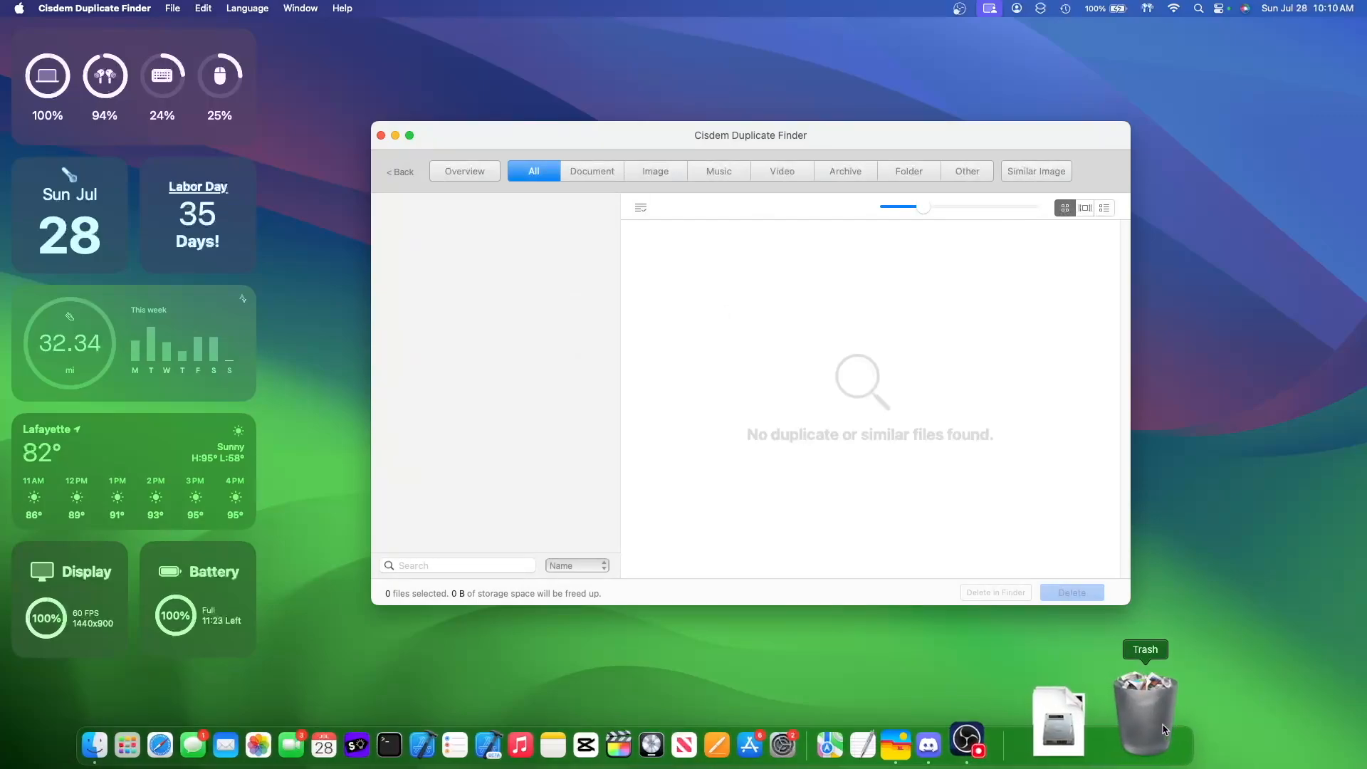
right_click(1145, 707)
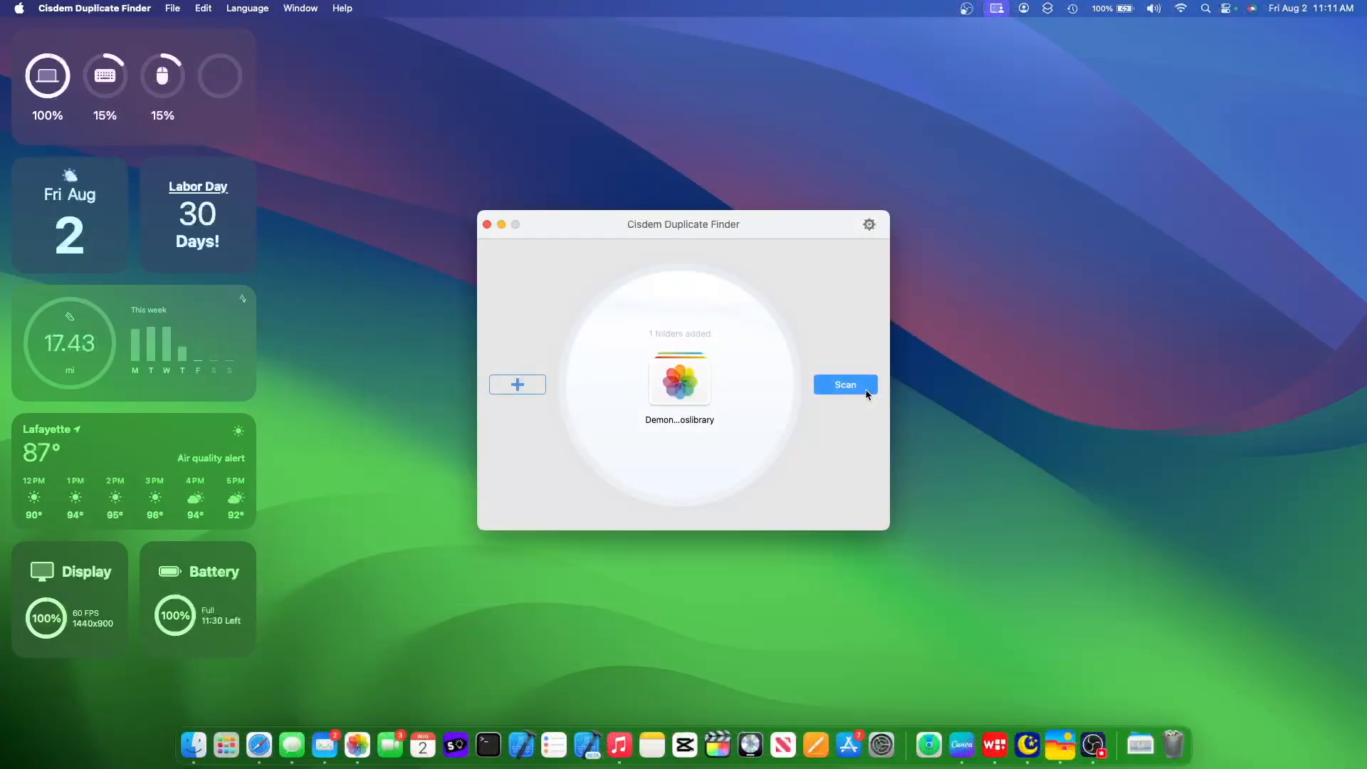
mouse_move(827, 370)
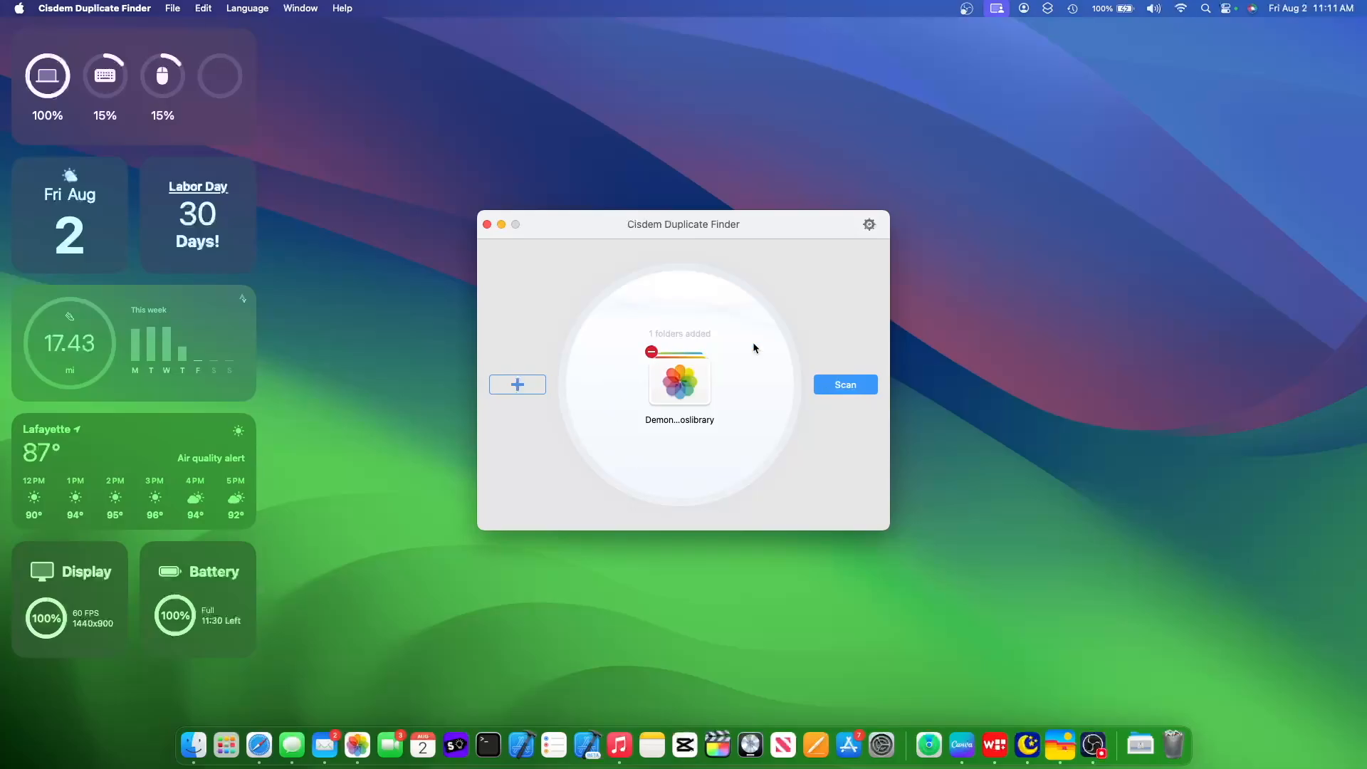
Scan the Photos library and inspect the duplicated 18.0 Beta 5 image.
click(844, 384)
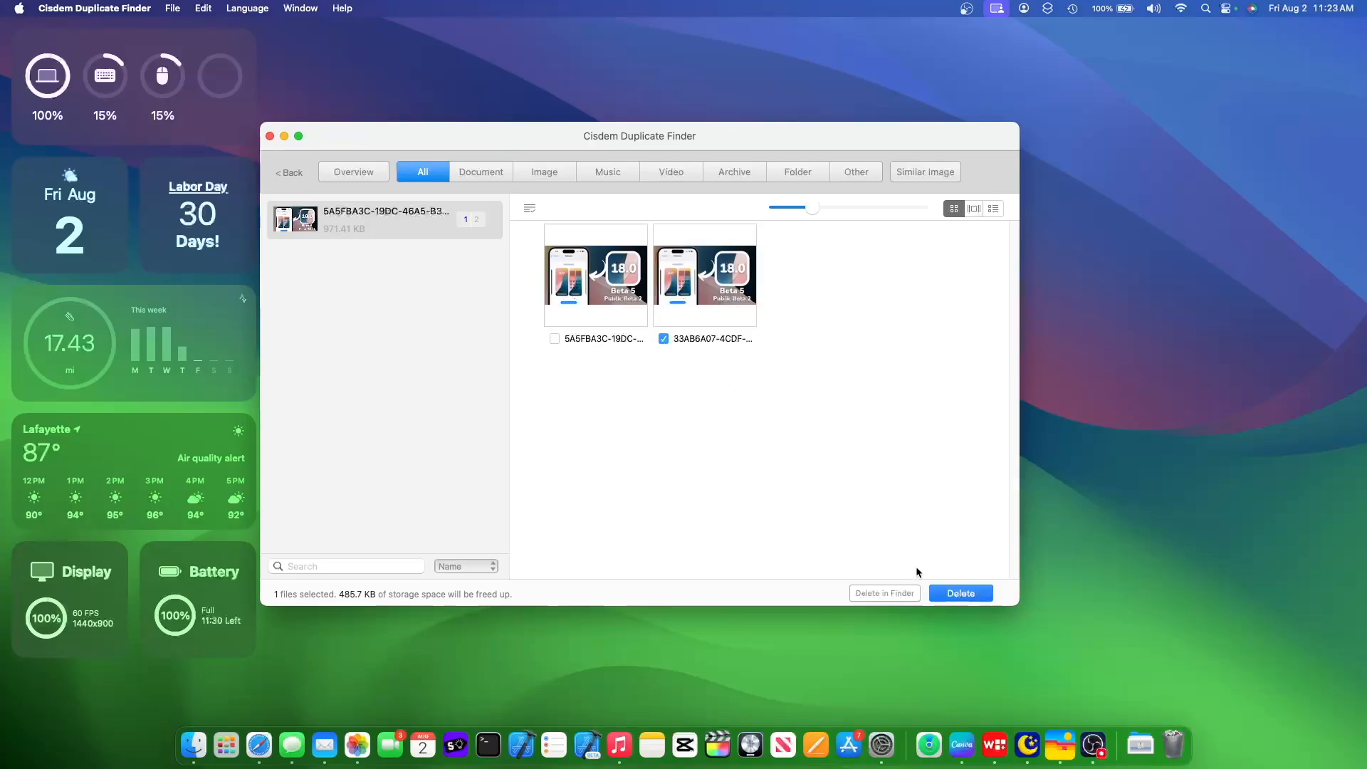
click(596, 275)
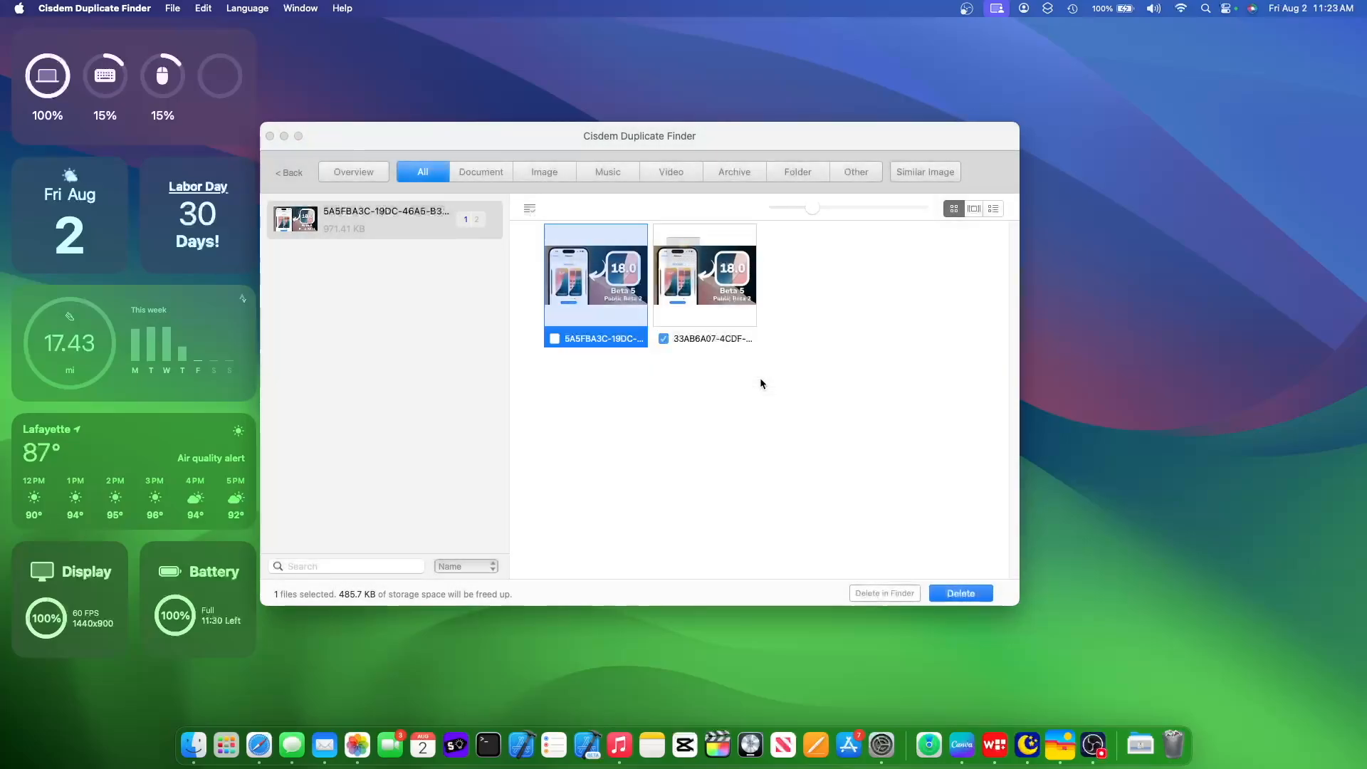